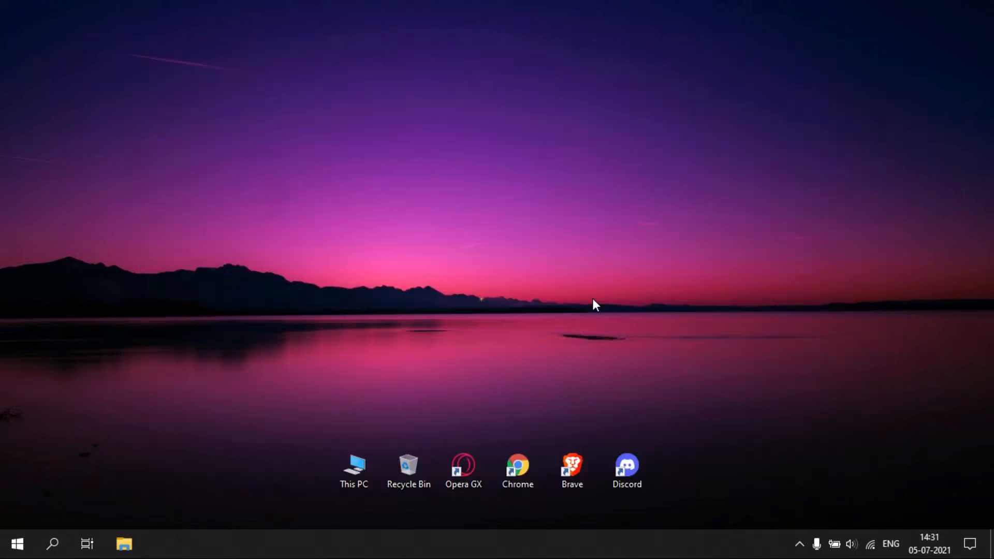
# - Navigate to C:\Program Files\BlueStacks_nxt from This PC
pyautogui.click(353, 469)
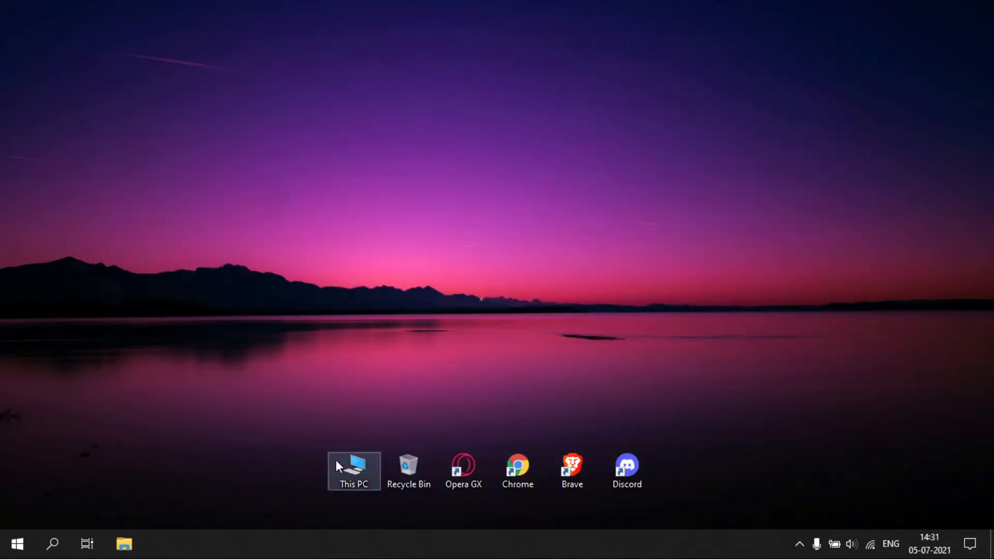
pyautogui.moveTo(353, 459)
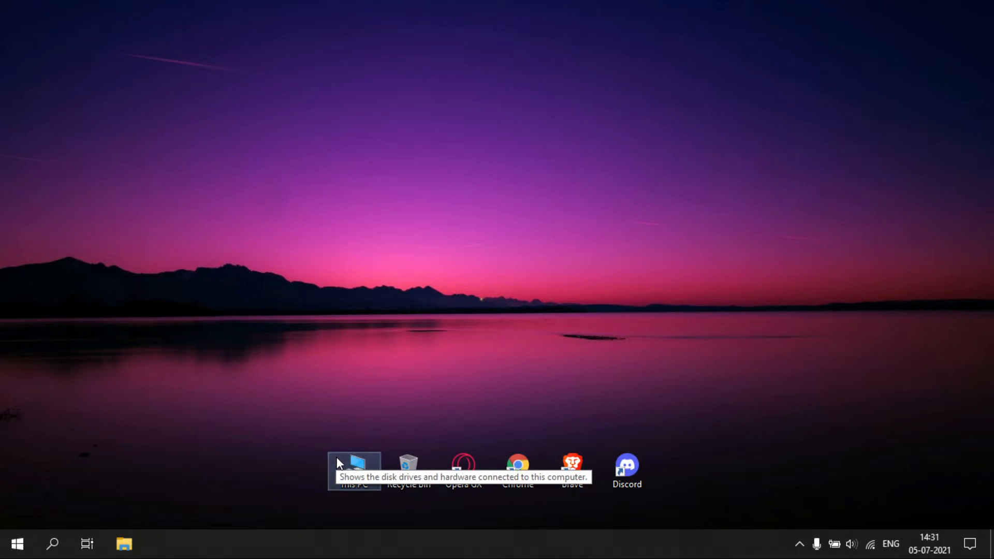
pyautogui.moveTo(633, 290)
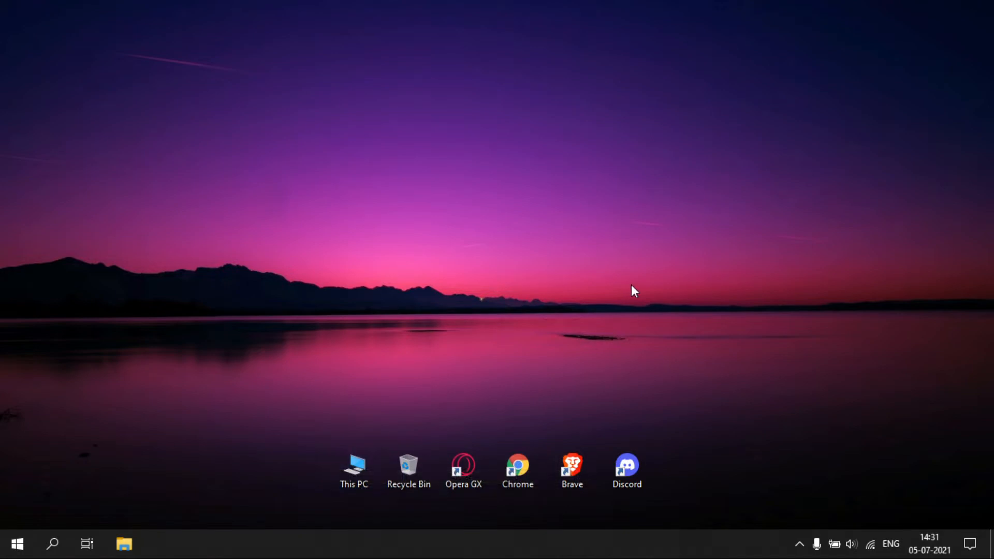
pyautogui.doubleClick(353, 466)
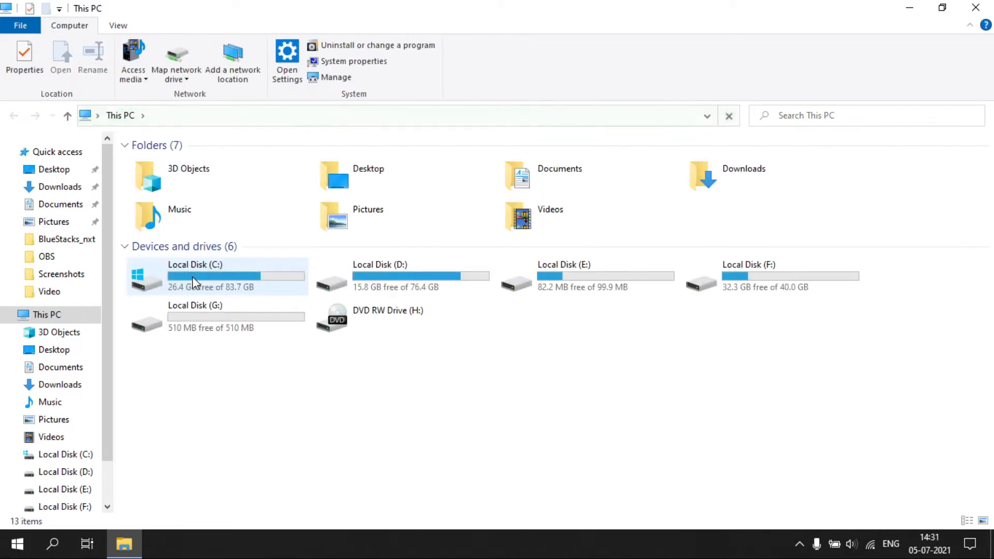
pyautogui.doubleClick(195, 275)
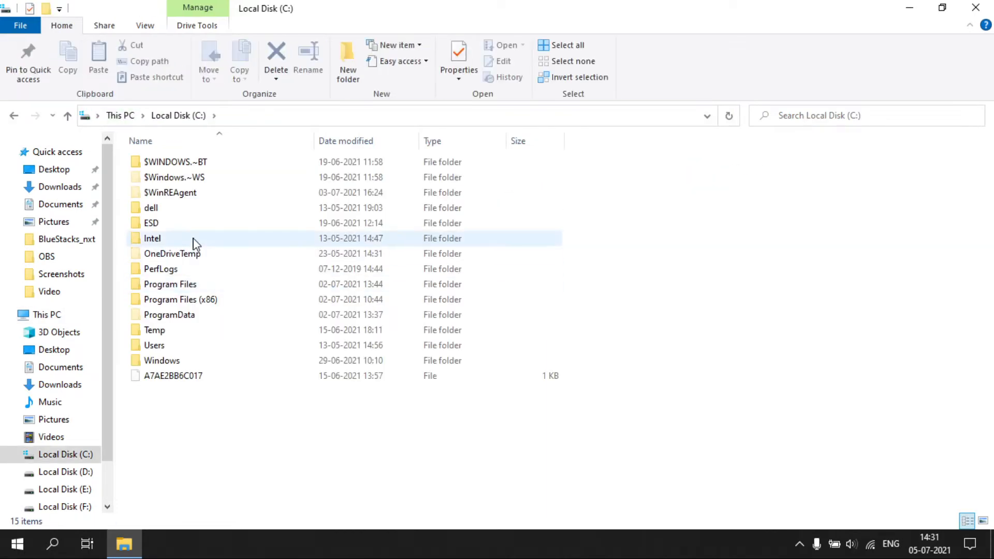
pyautogui.click(169, 284)
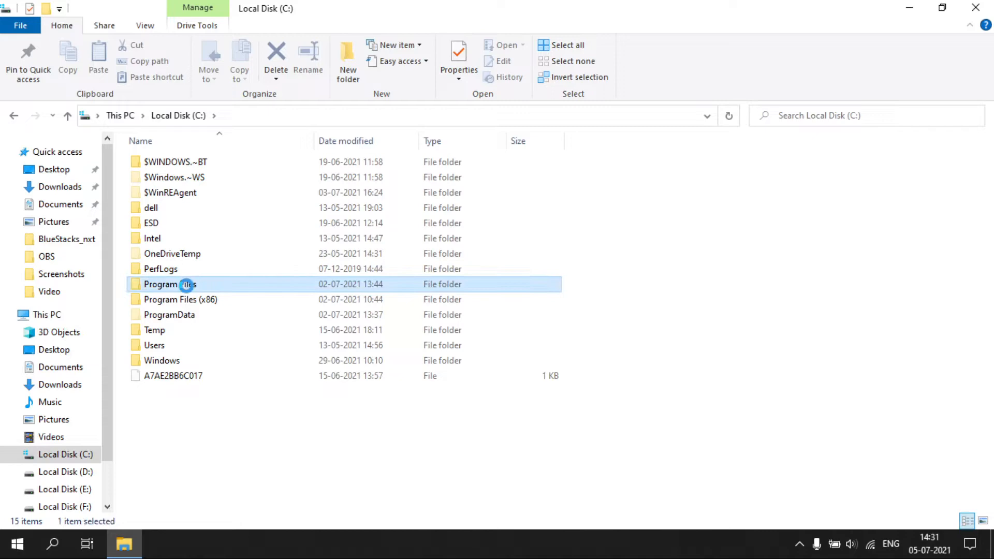
pyautogui.doubleClick(168, 284)
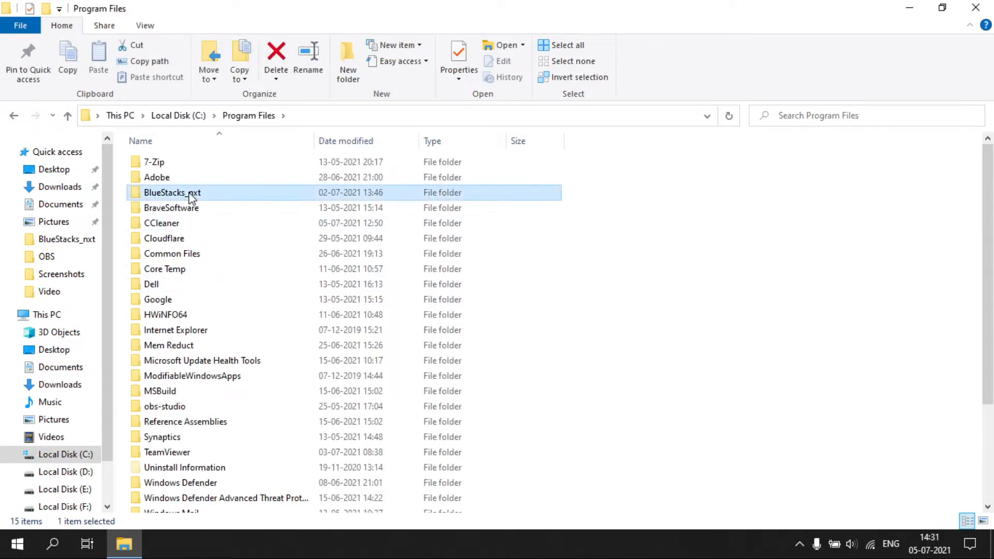
pyautogui.doubleClick(173, 193)
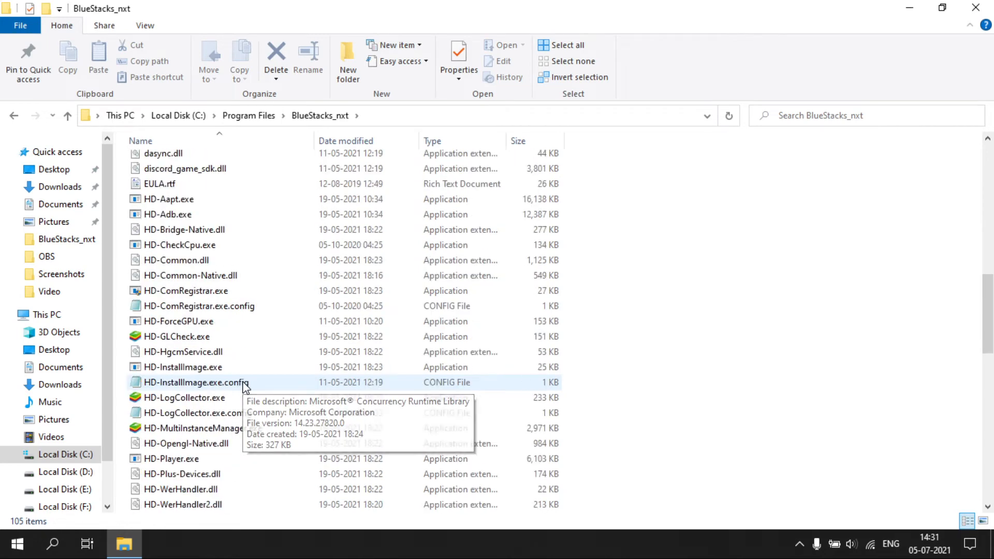
# - Delete Qt5Quick.dll from BlueStacks_nxt, confirming with administrator permission
pyautogui.scroll(-3)
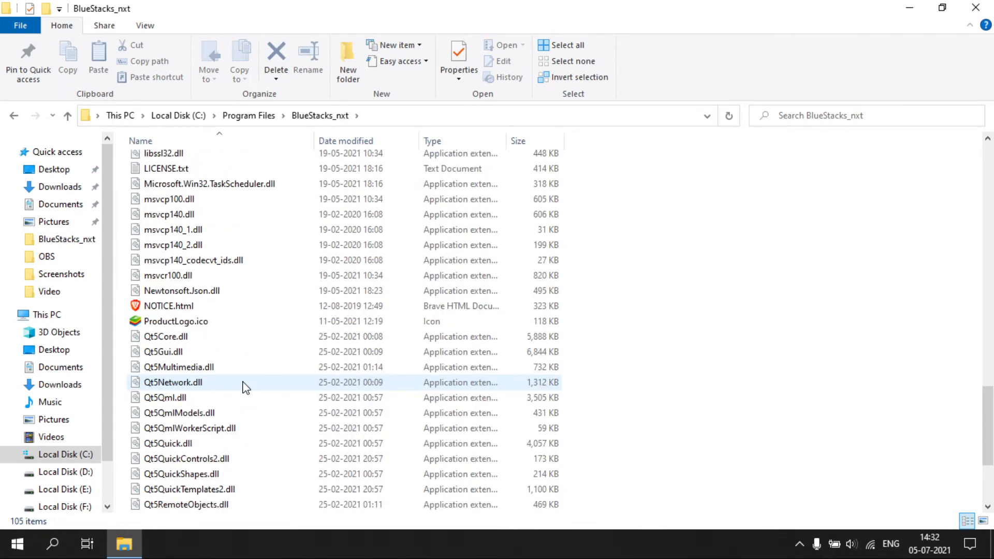
pyautogui.click(168, 397)
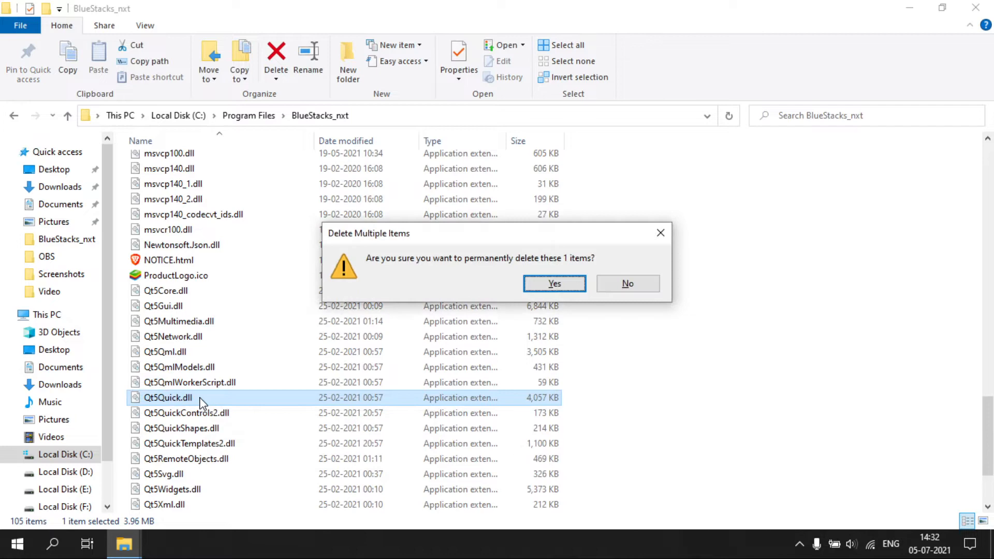
pyautogui.click(553, 284)
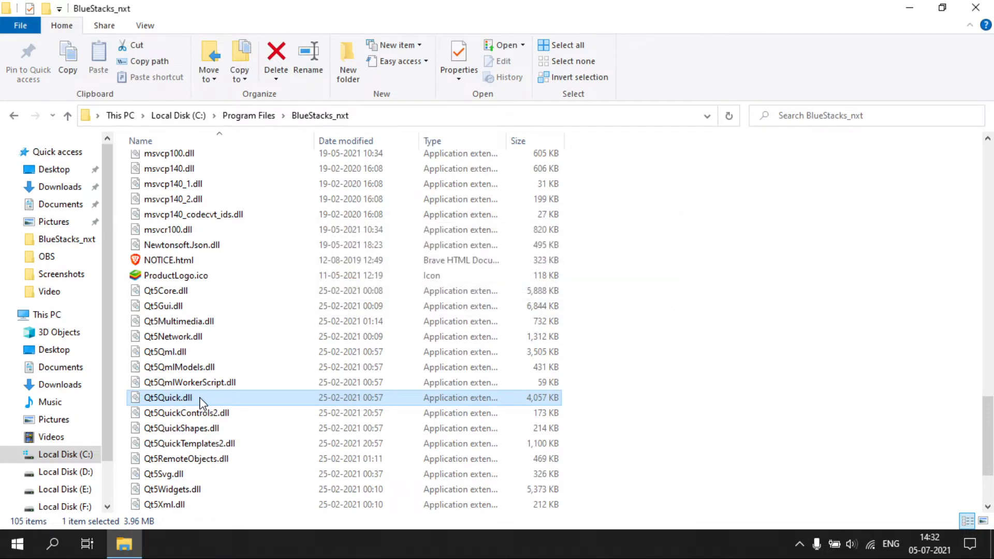
pyautogui.click(276, 61)
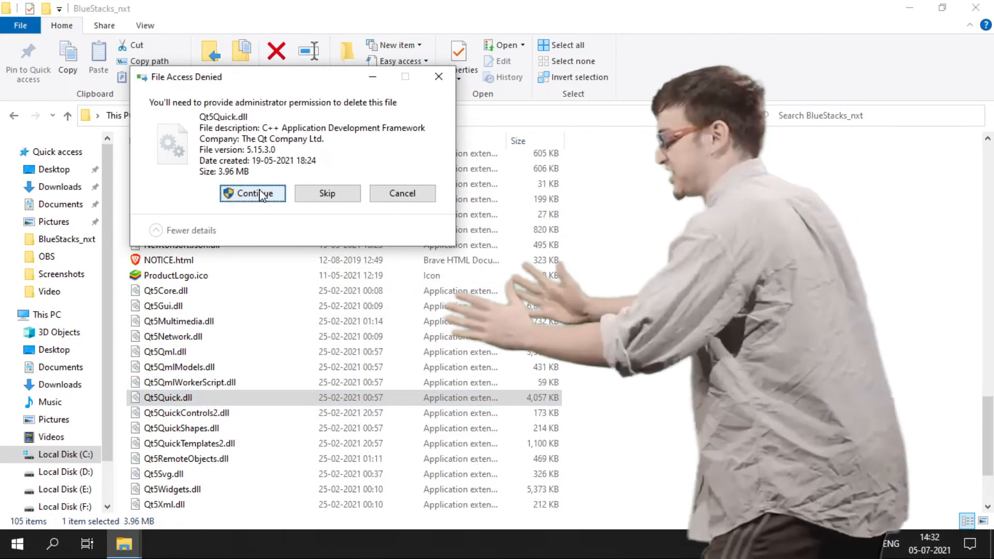
pyautogui.click(252, 193)
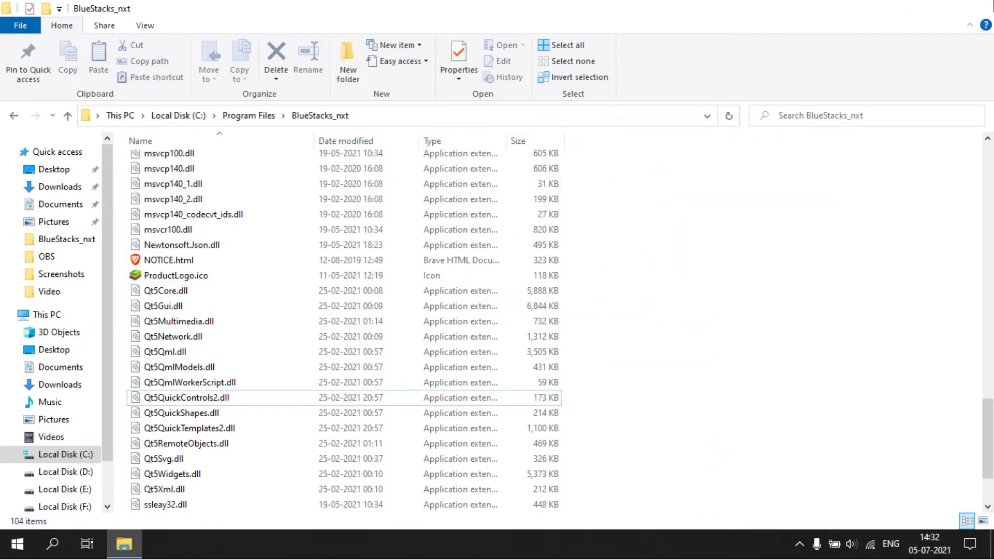
# - Launch BlueStacks 5 and dismiss the resulting missing Qt5Quick.dll error
pyautogui.click(15, 544)
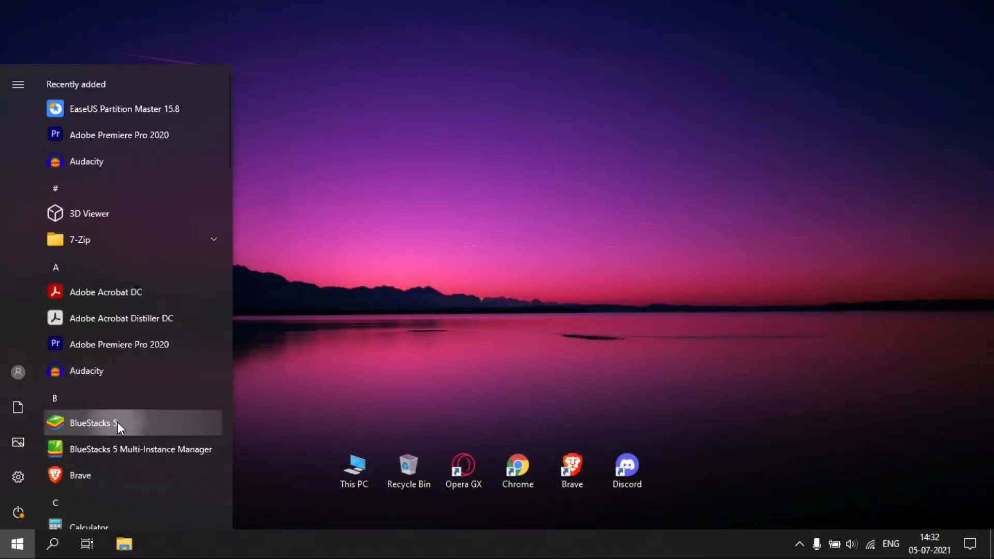
pyautogui.click(93, 422)
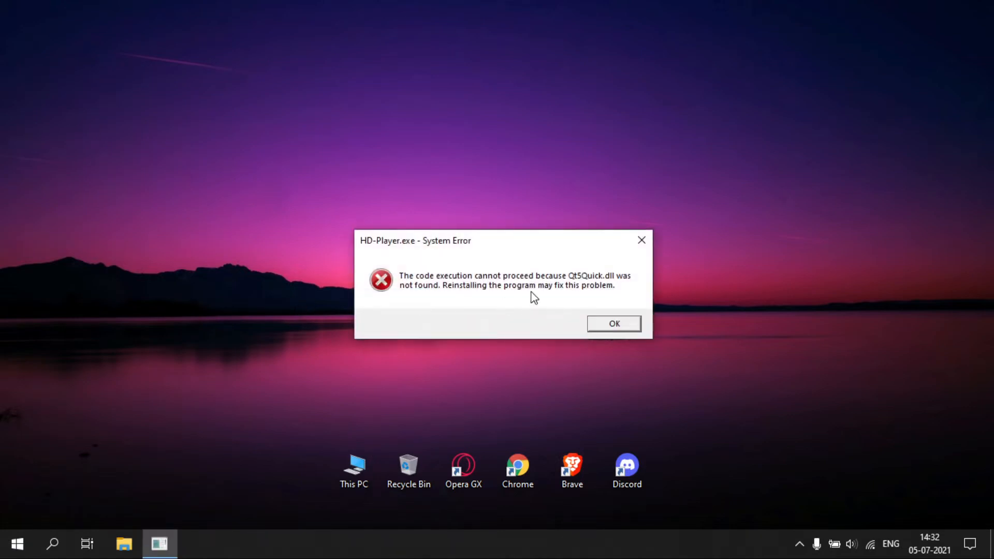
pyautogui.moveTo(372, 278)
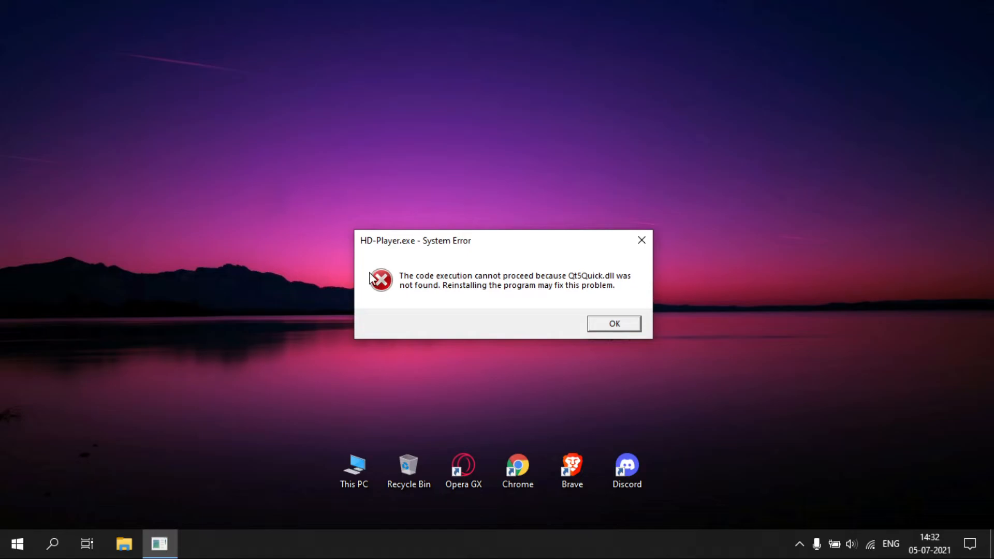
pyautogui.click(611, 322)
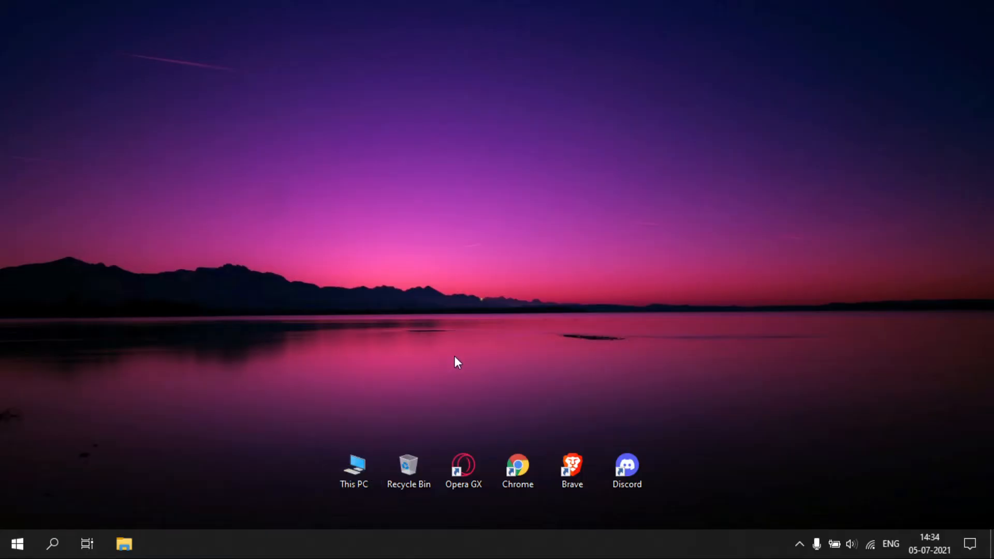
# - Start uninstalling BlueStacks 5 from Apps & features via This PC
pyautogui.doubleClick(353, 463)
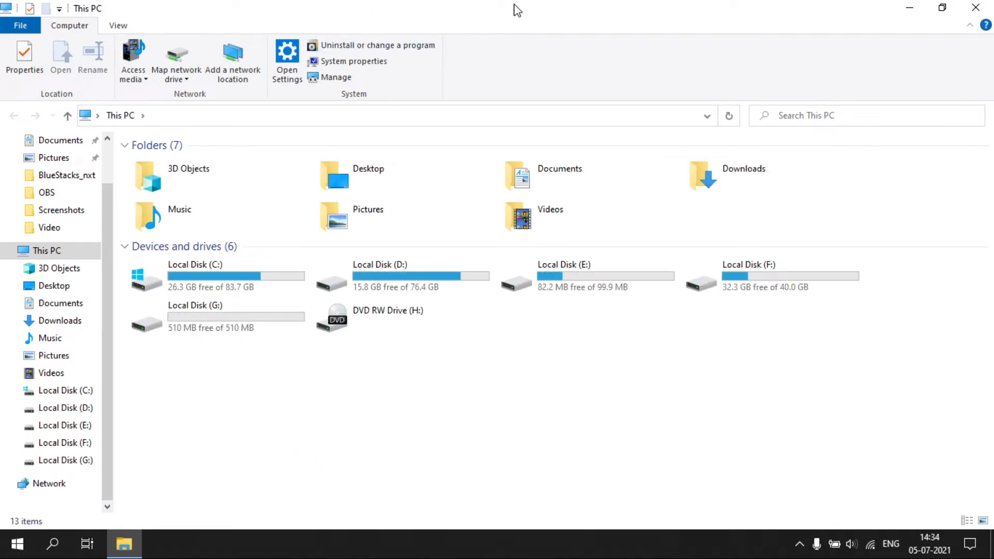
pyautogui.click(286, 60)
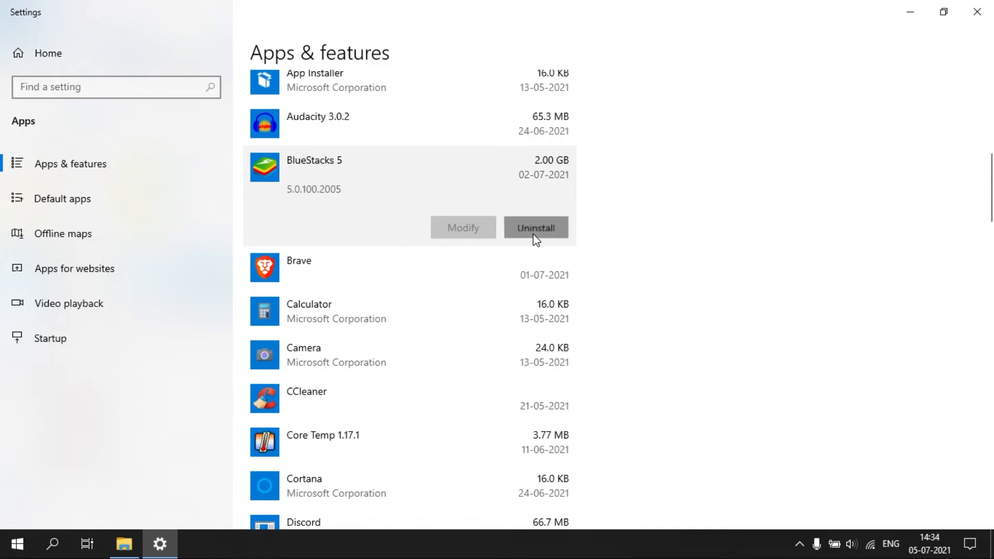
pyautogui.click(535, 227)
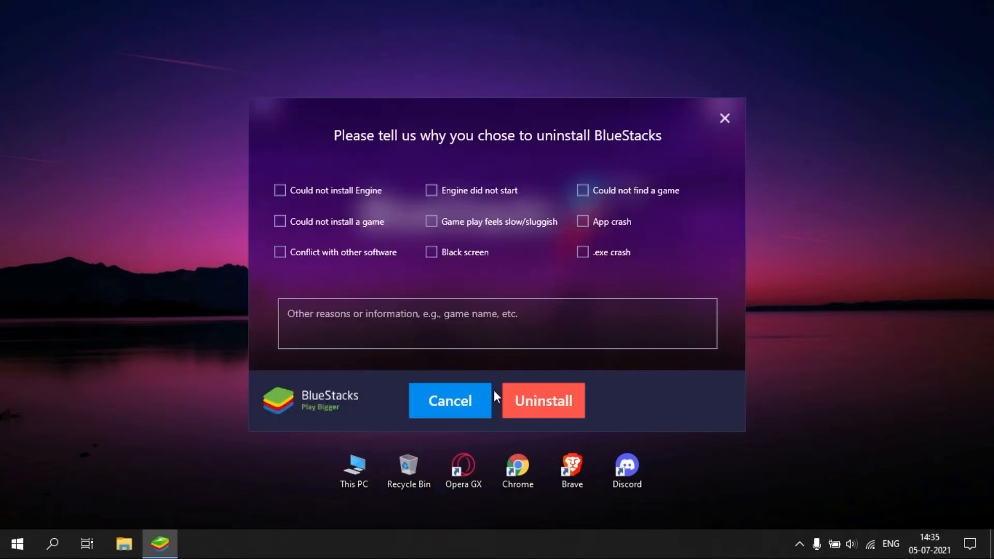
# - Confirm the BlueStacks removal in the uninstaller's feedback dialog
pyautogui.click(542, 399)
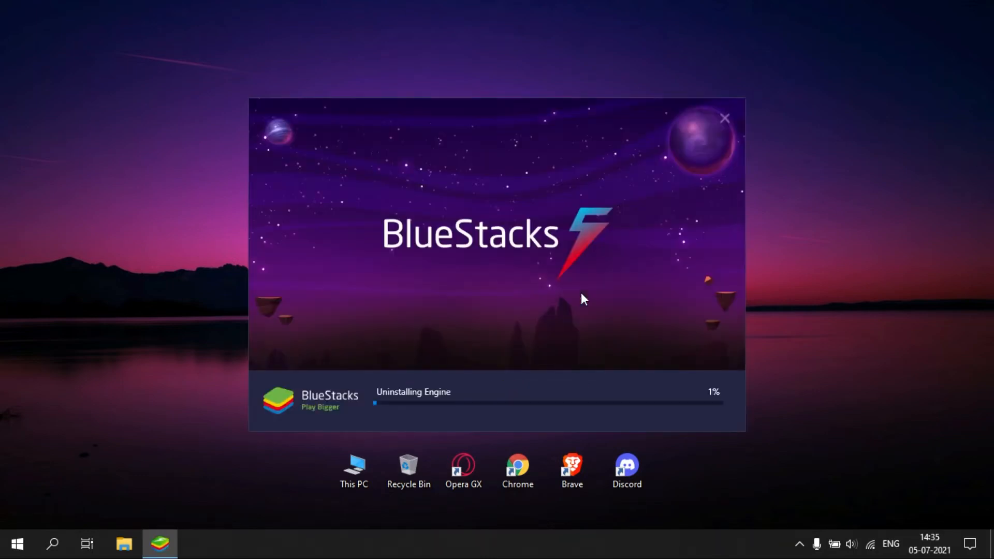
pyautogui.moveTo(803, 282)
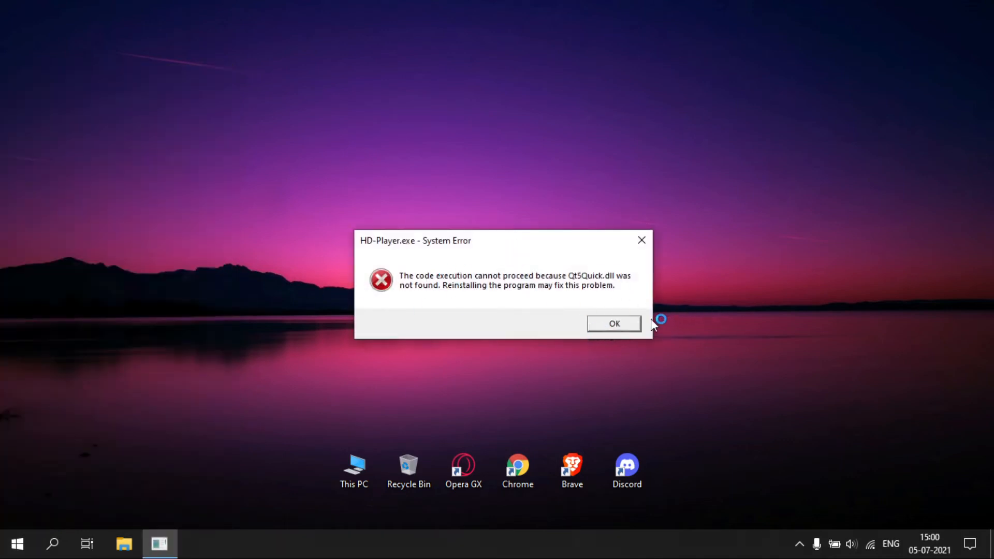
# - Dismiss the DLL error and copy Qt5Quick.dll from Local Disk (D:)
pyautogui.click(611, 323)
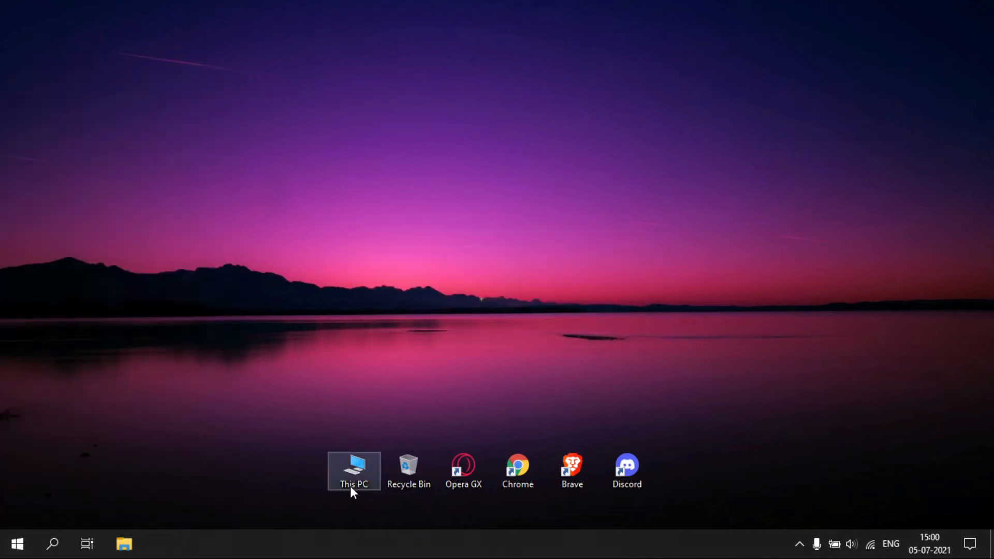
pyautogui.doubleClick(355, 471)
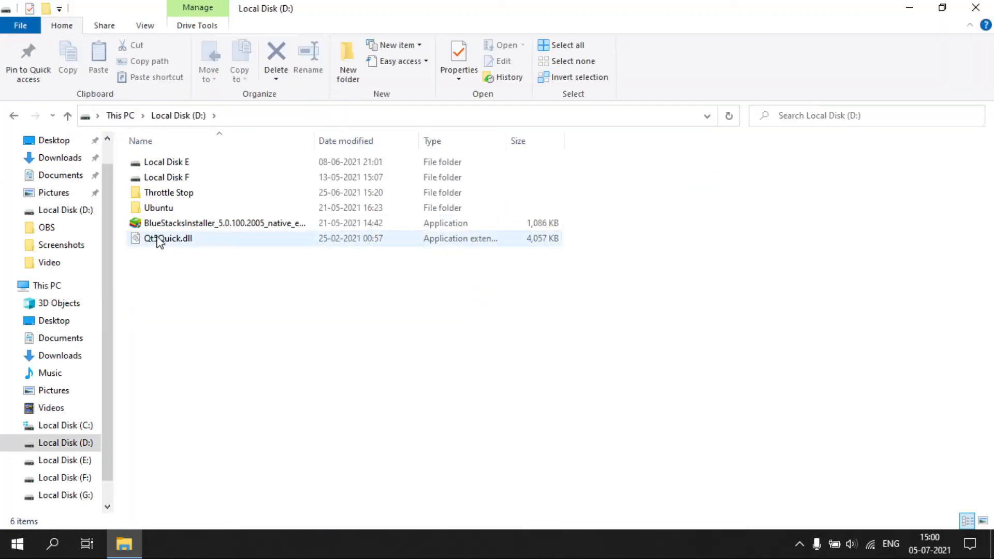
pyautogui.click(167, 238)
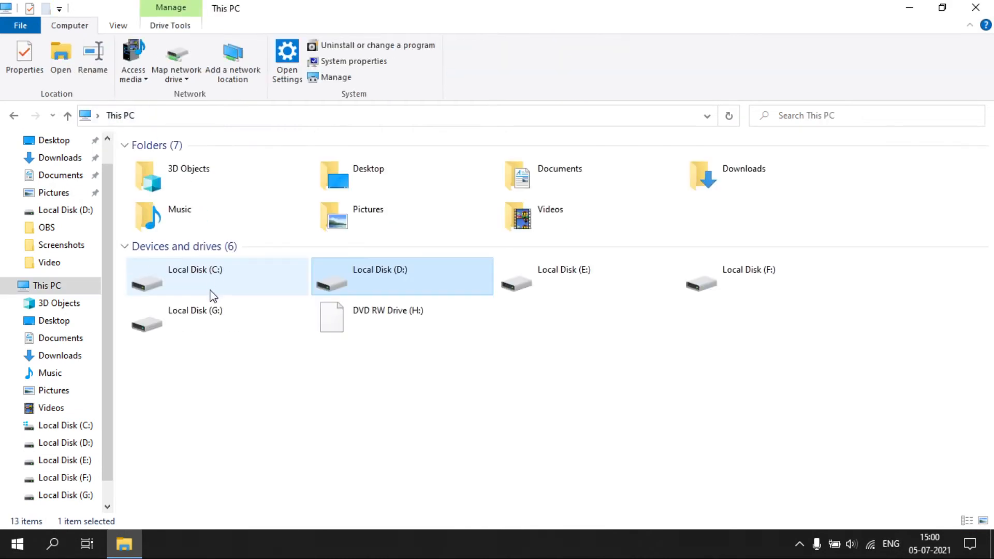
# - Paste Qt5Quick.dll into C:\Program Files\BlueStacks_nxt
pyautogui.doubleClick(195, 278)
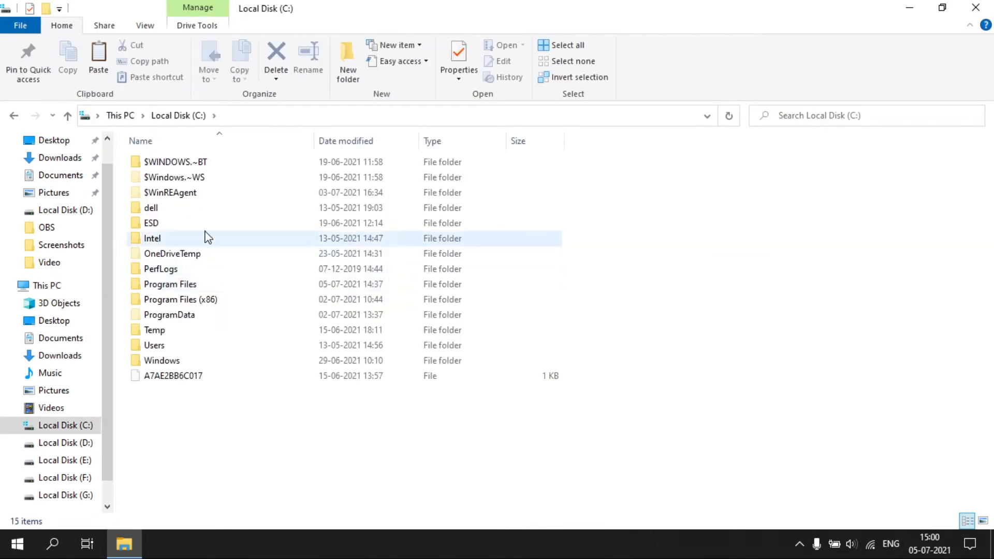
pyautogui.click(169, 284)
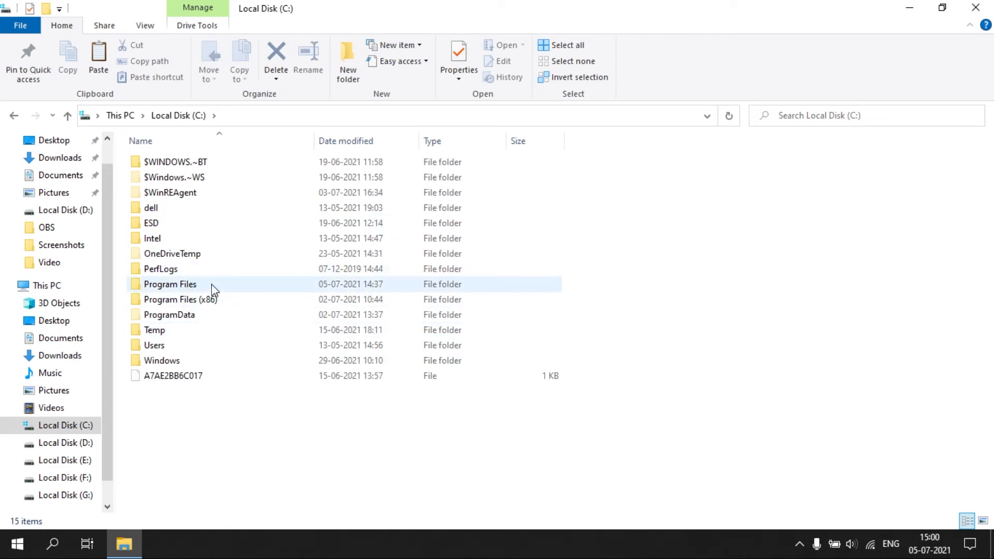
pyautogui.doubleClick(169, 284)
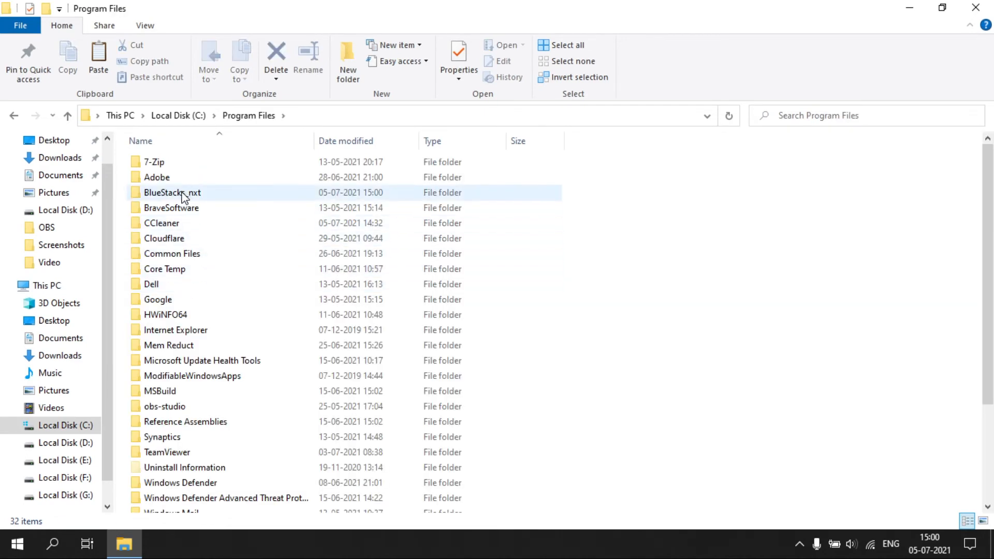
pyautogui.doubleClick(173, 192)
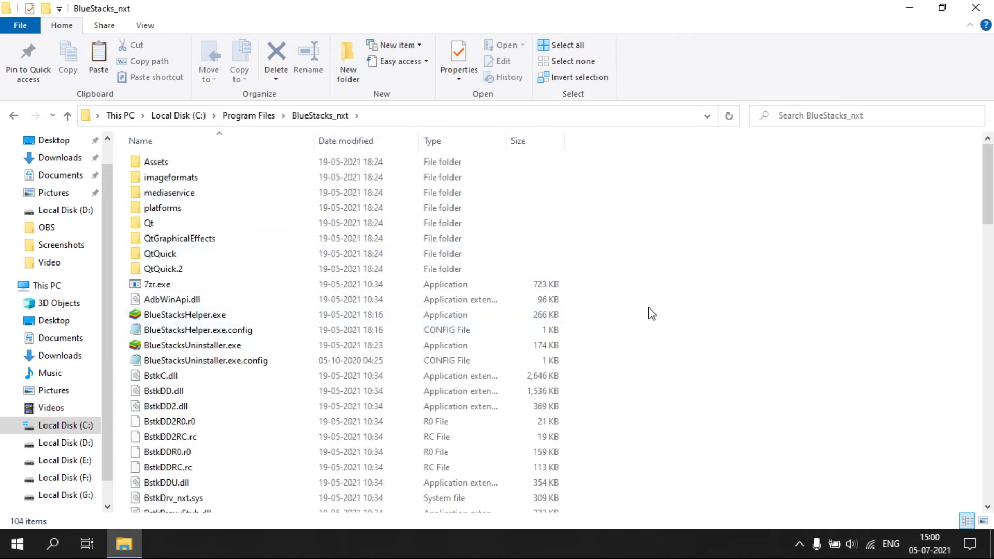
pyautogui.rightClick(651, 313)
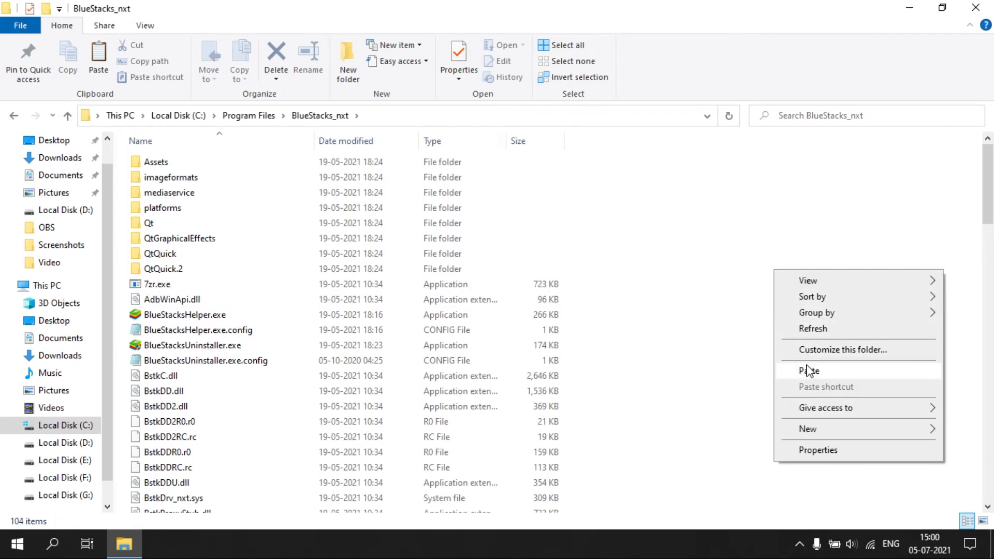
pyautogui.click(808, 371)
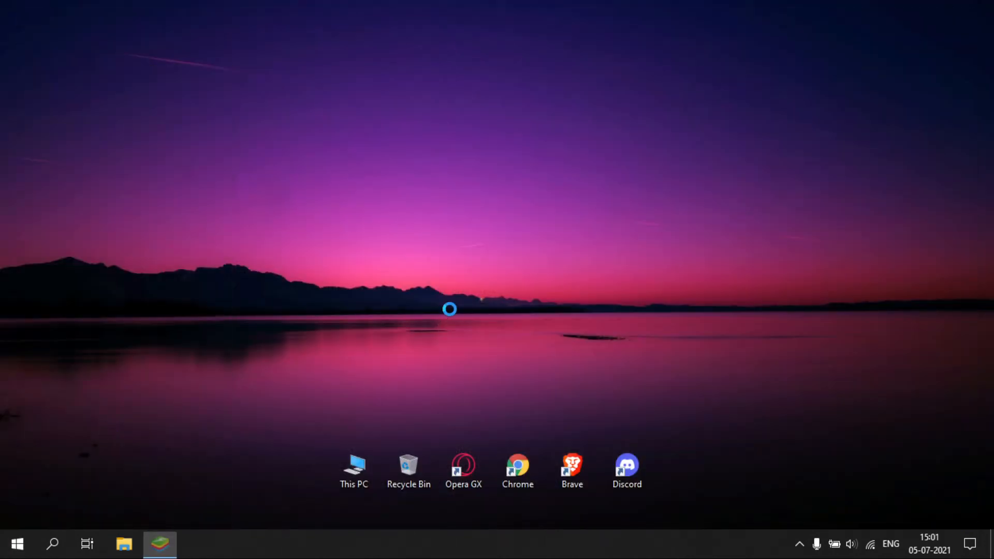
# - Bring up the BlueStacks 5 window showing its loading screen
pyautogui.click(160, 543)
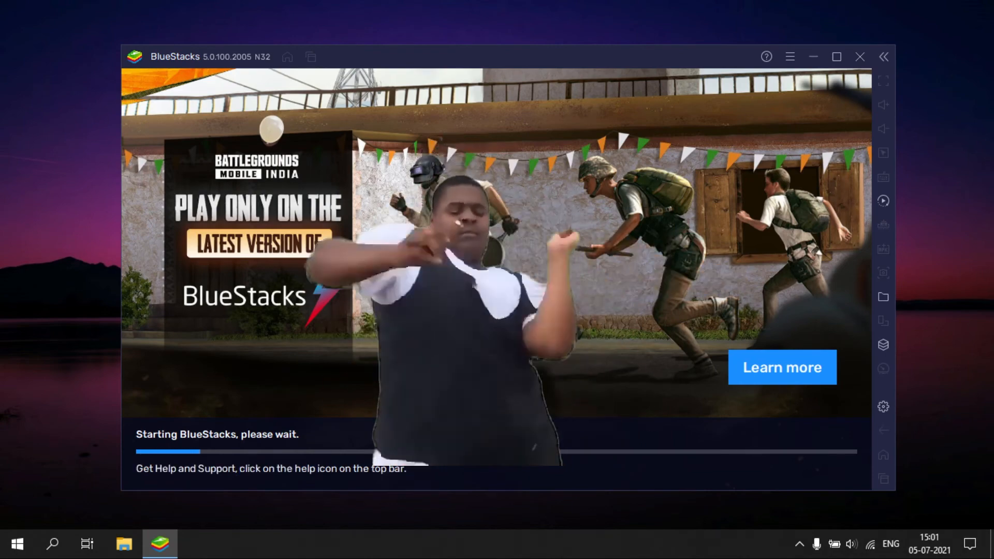